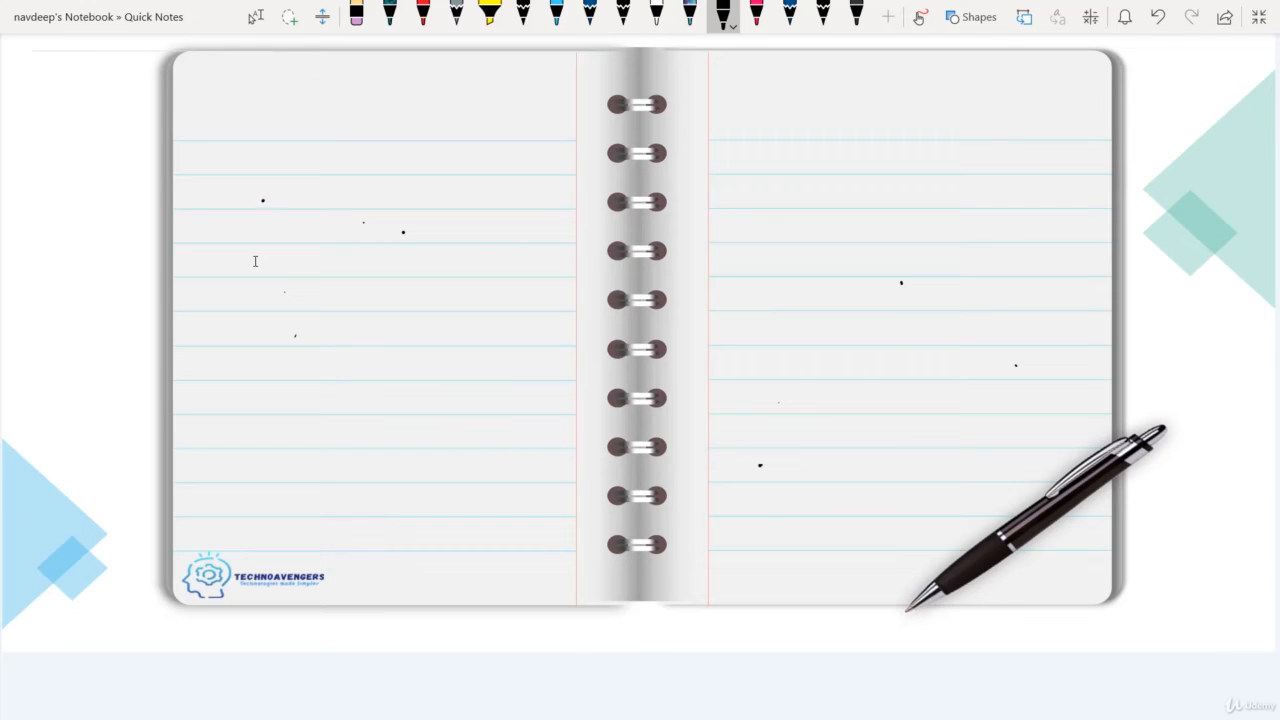
Handwrite db.movies.find( {$or:[ {rating:{$gte:4}} on the notebook page
type("db·ı")
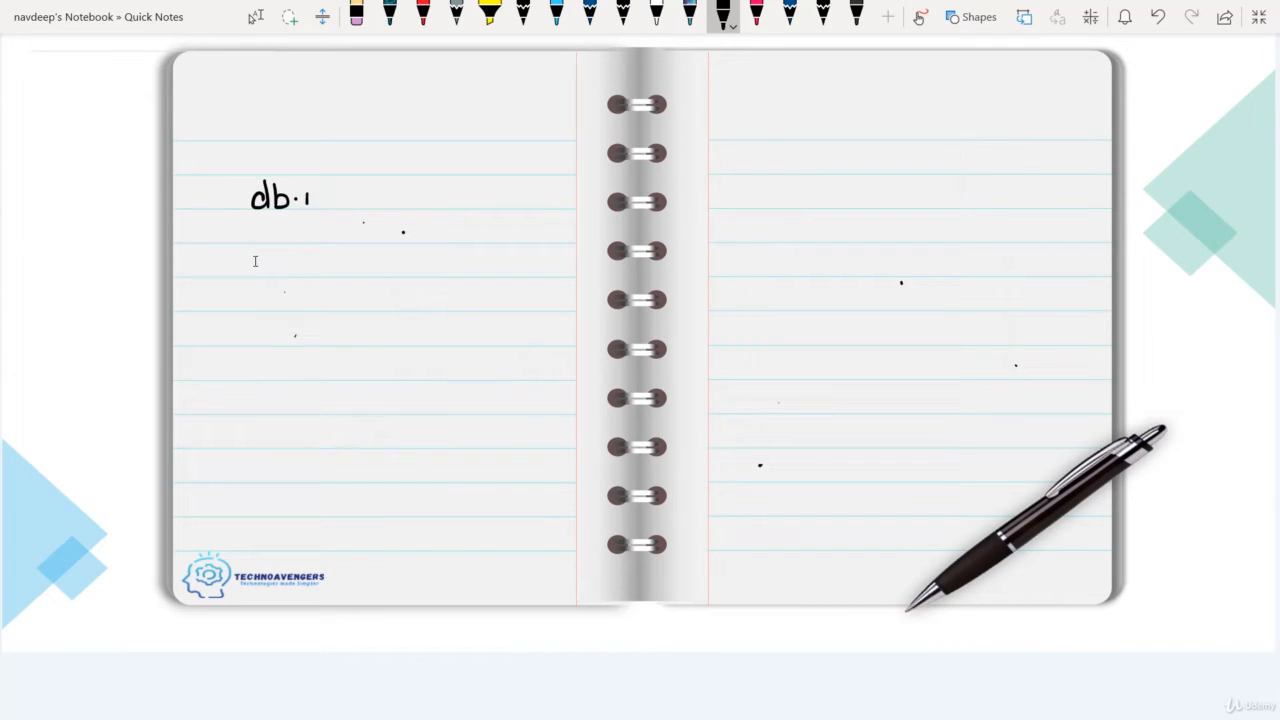
type("moui")
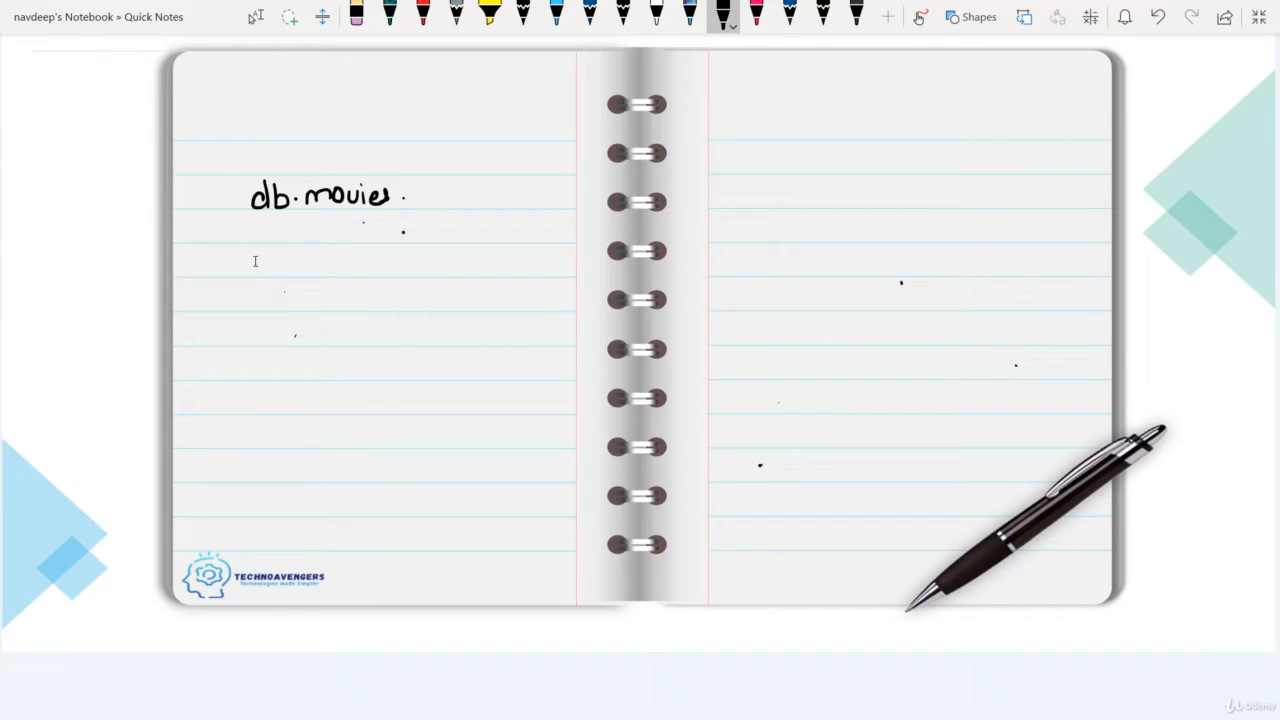
left_click_drag(320, 232, 385, 232)
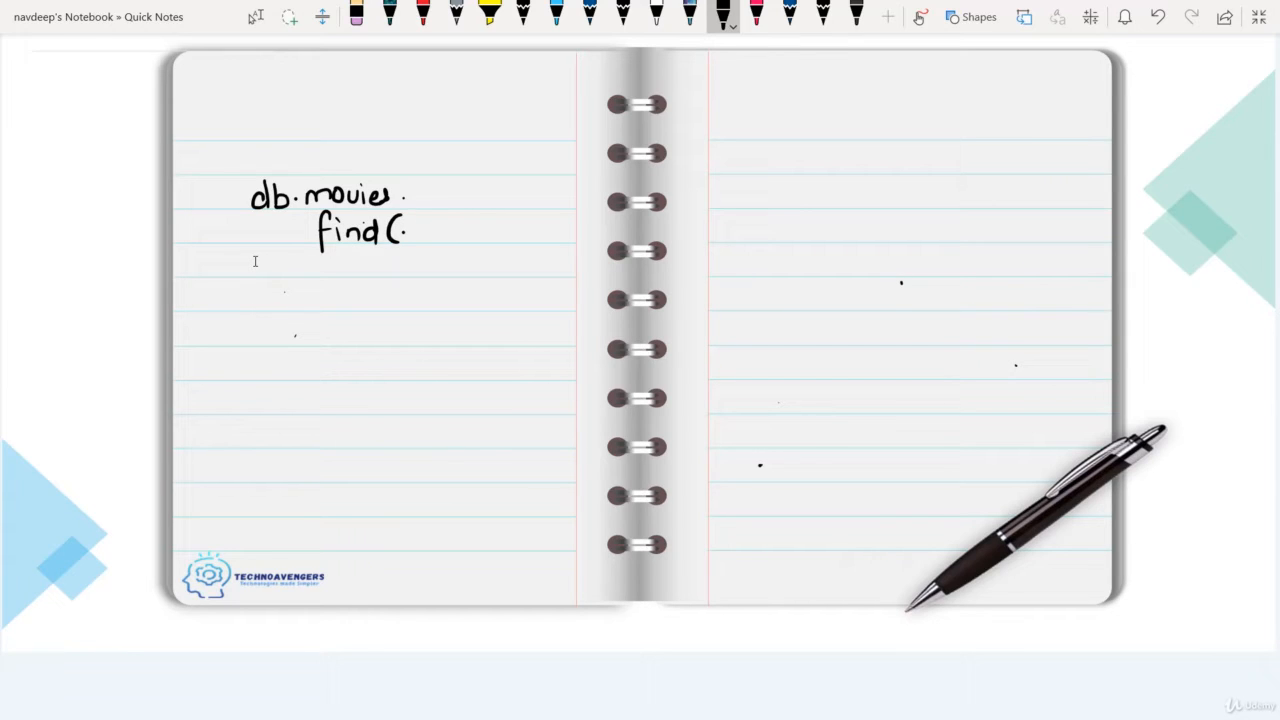
left_click_drag(310, 275, 320, 305)
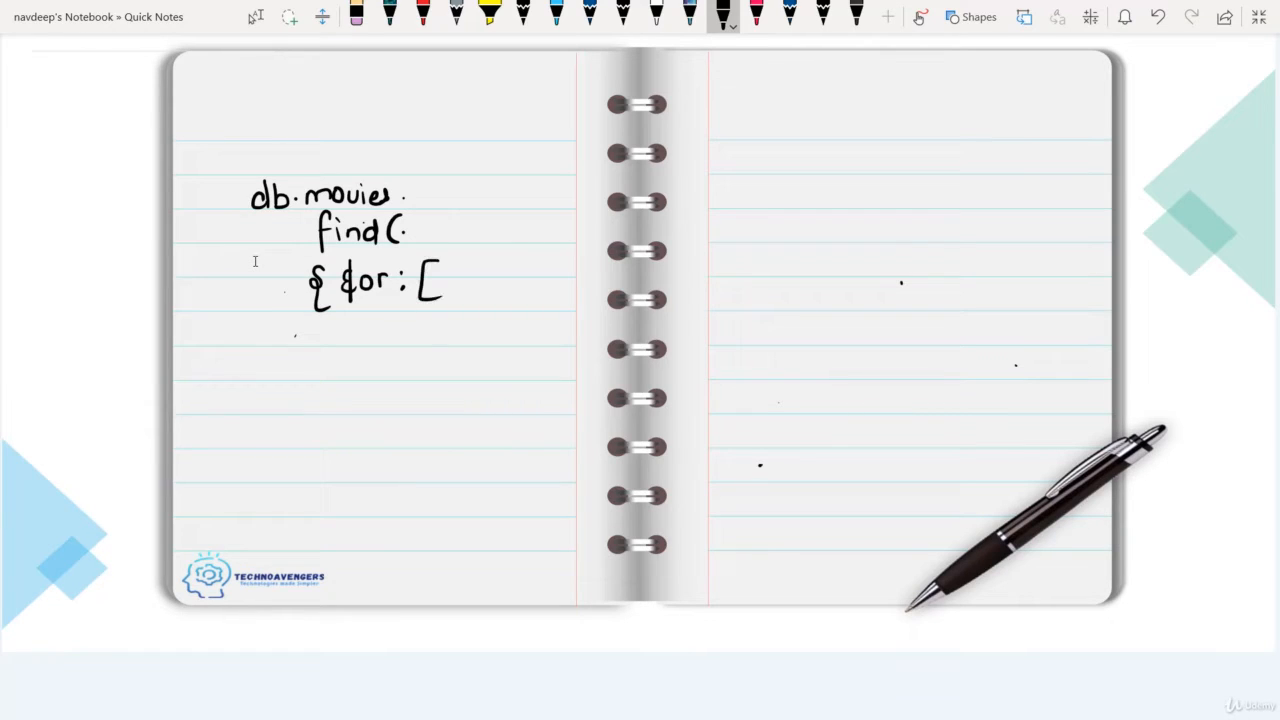
left_click_drag(430, 400, 410, 445)
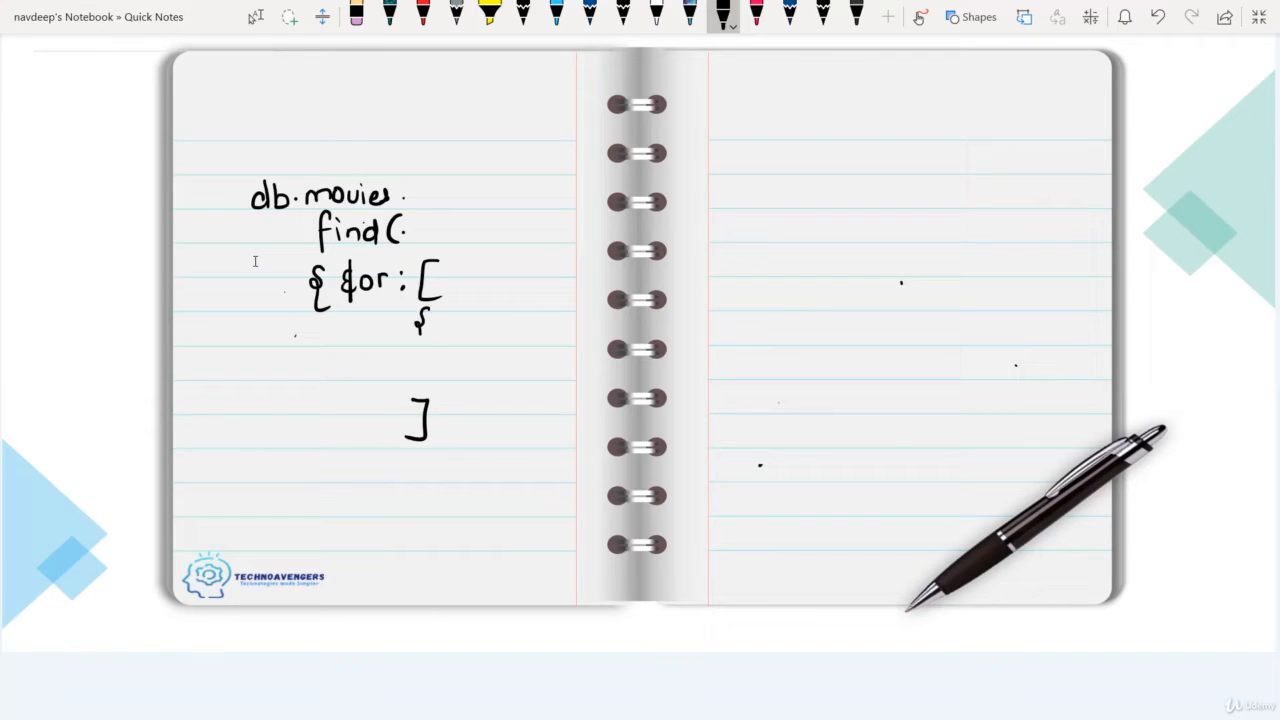
left_click_drag(425, 310, 423, 350)
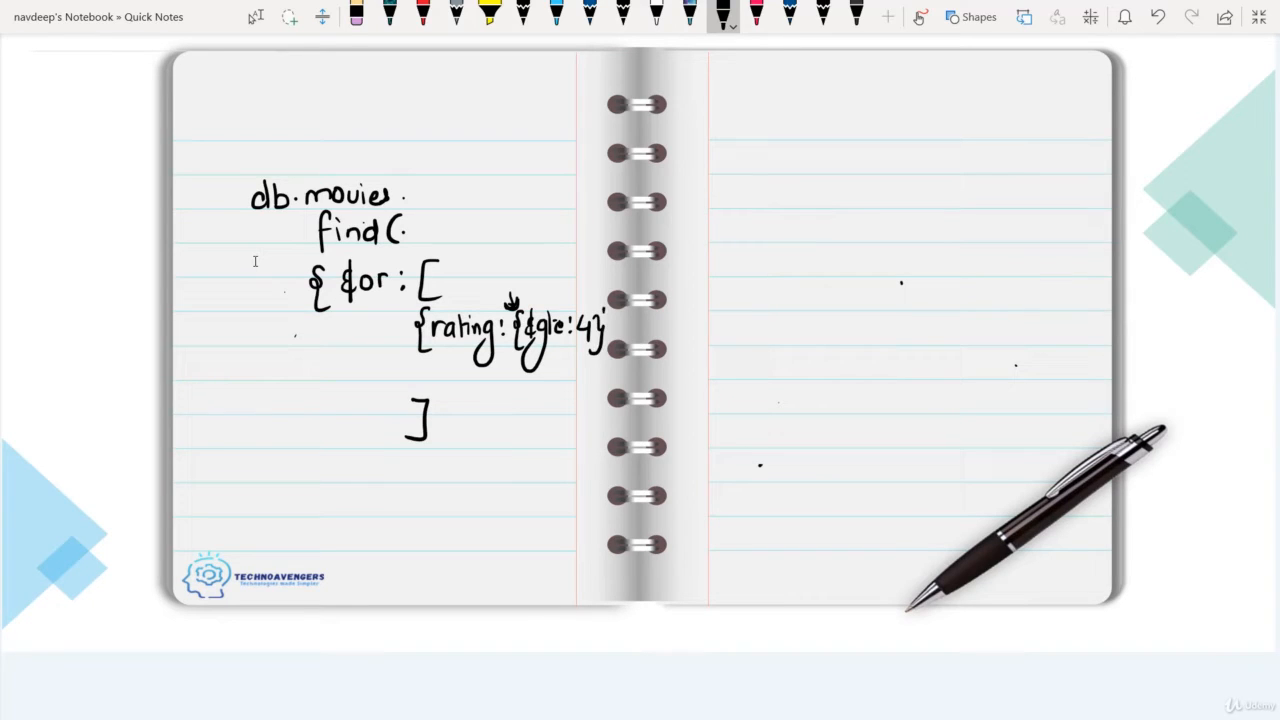
Close the rating clause, add an arrow labelled rating>=4, and handwrite {year:2001}
left_click_drag(600, 320, 615, 365)
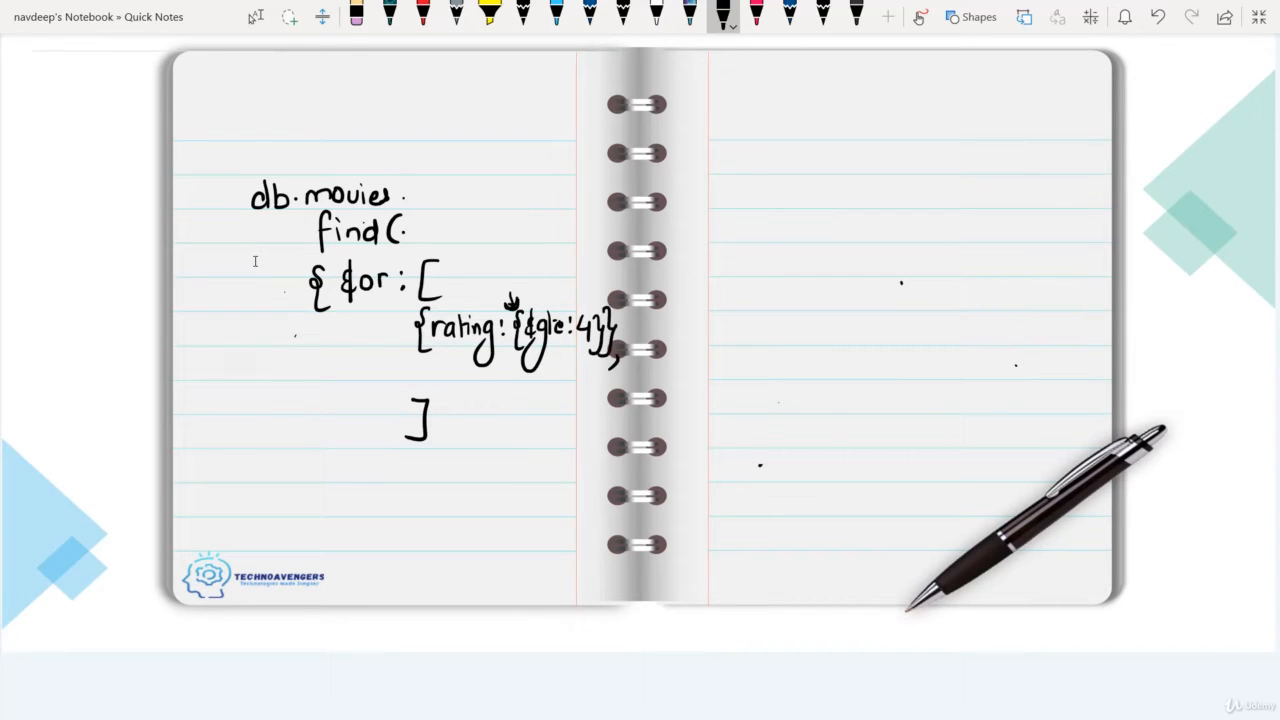
left_click_drag(338, 345, 400, 335)
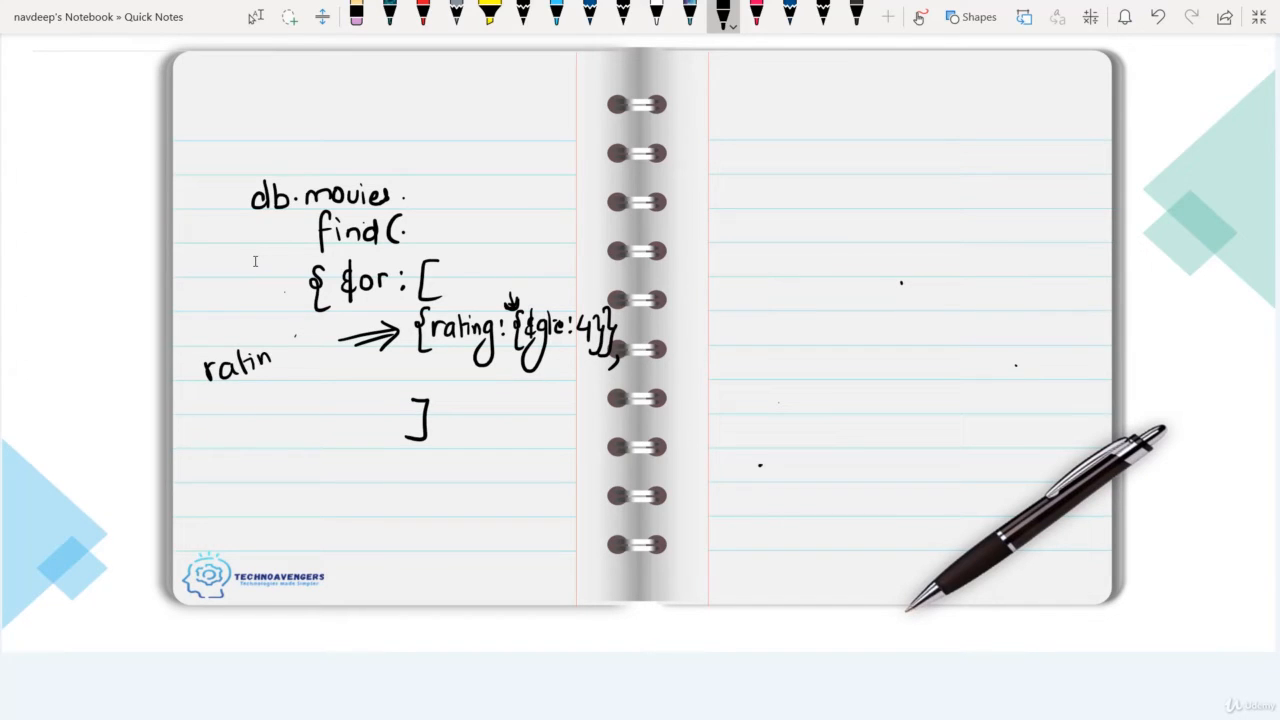
left_click_drag(270, 360, 320, 355)
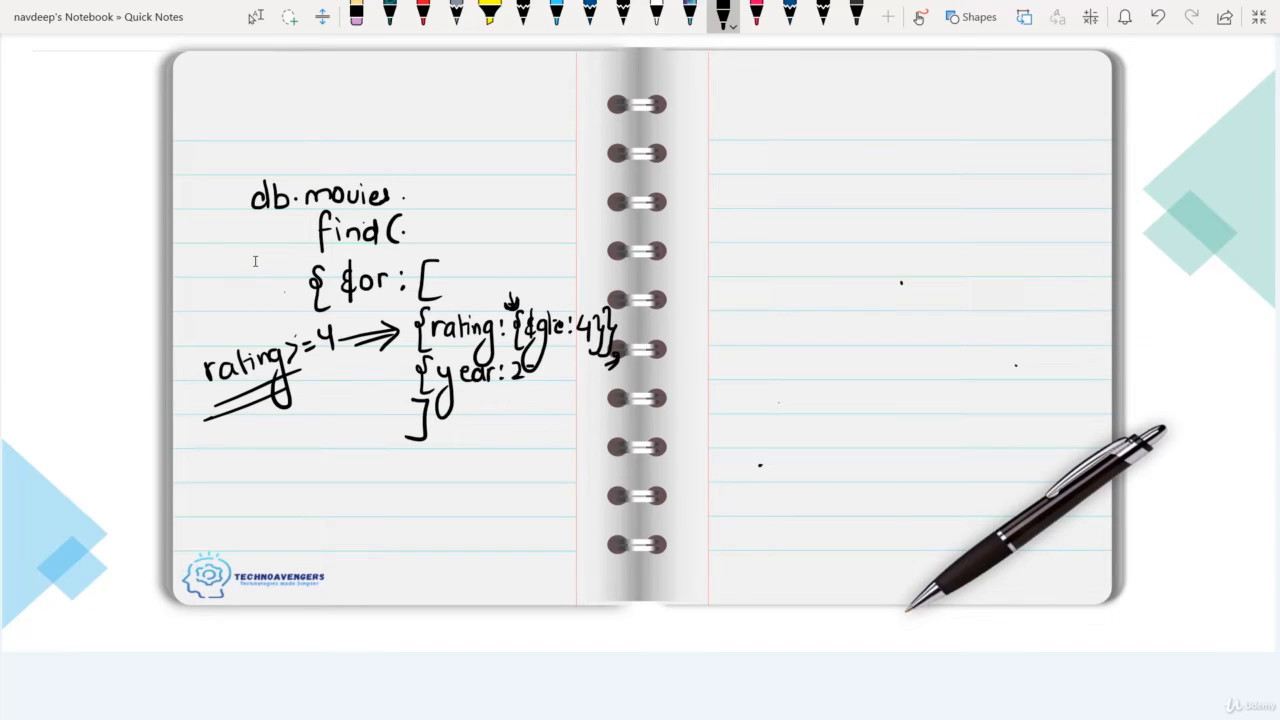
left_click_drag(520, 368, 575, 372)
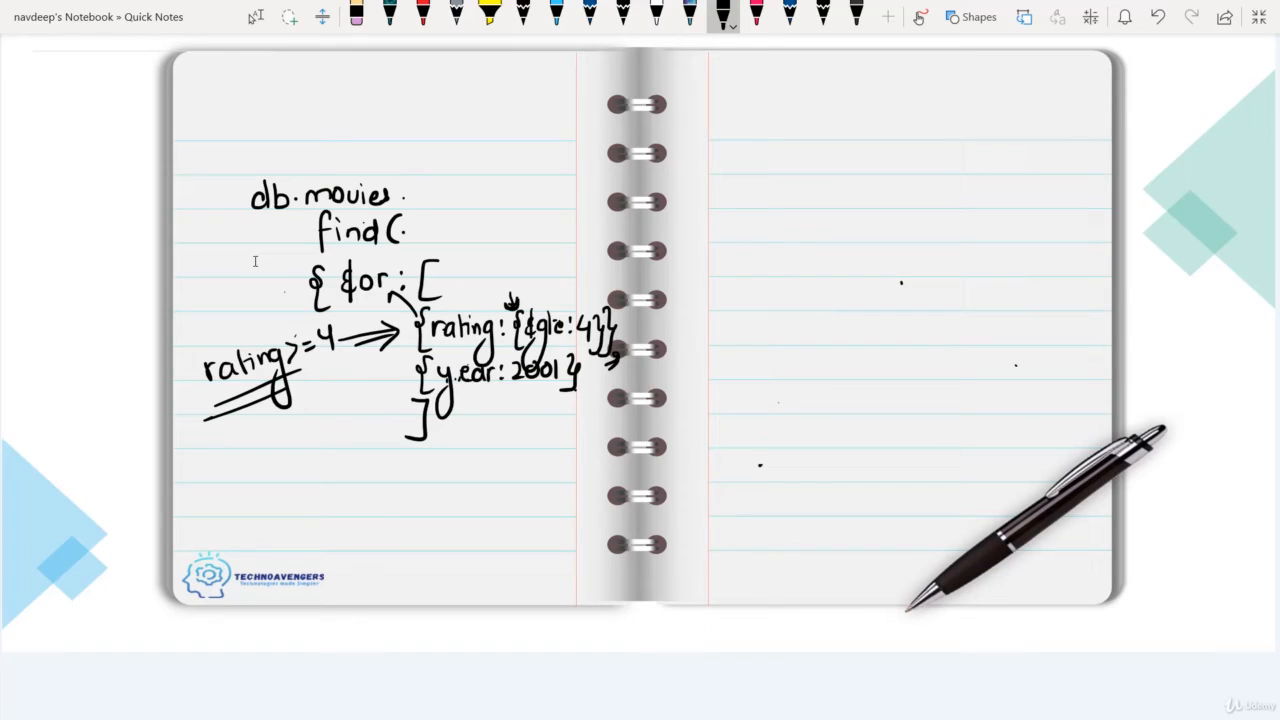
left_click_drag(340, 260, 370, 300)
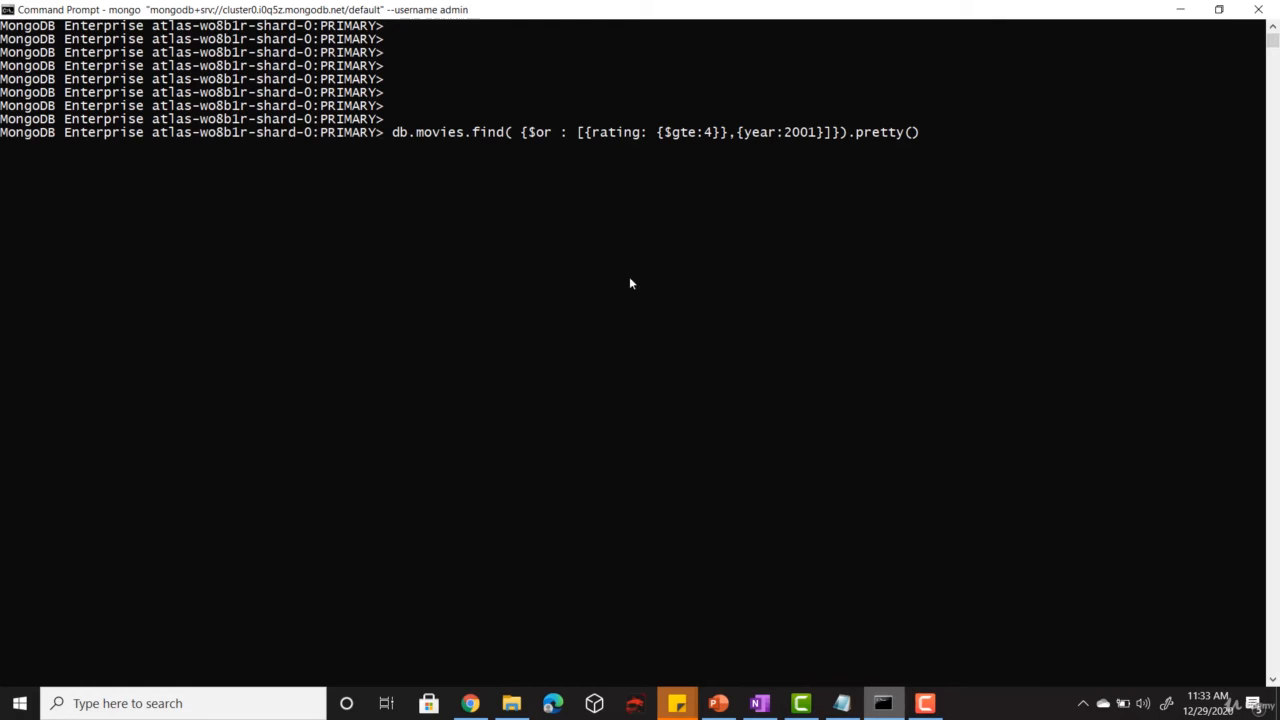
mouse_move(560, 145)
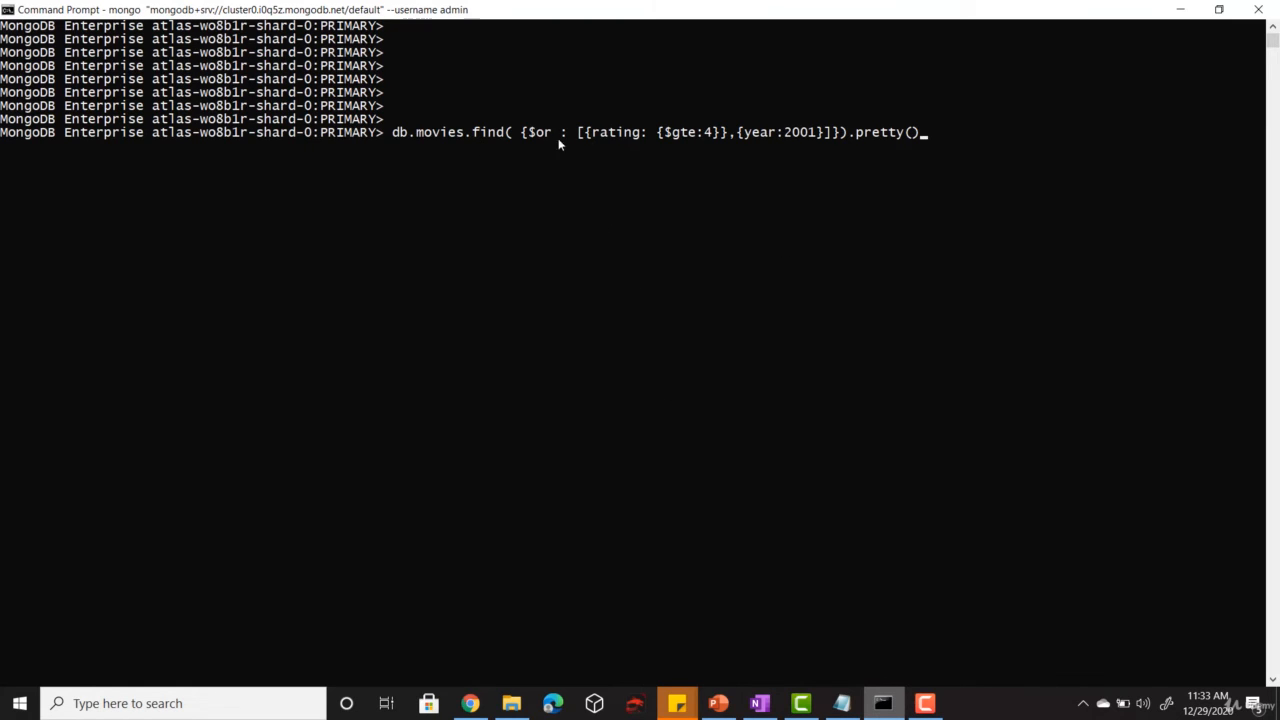
mouse_move(754, 145)
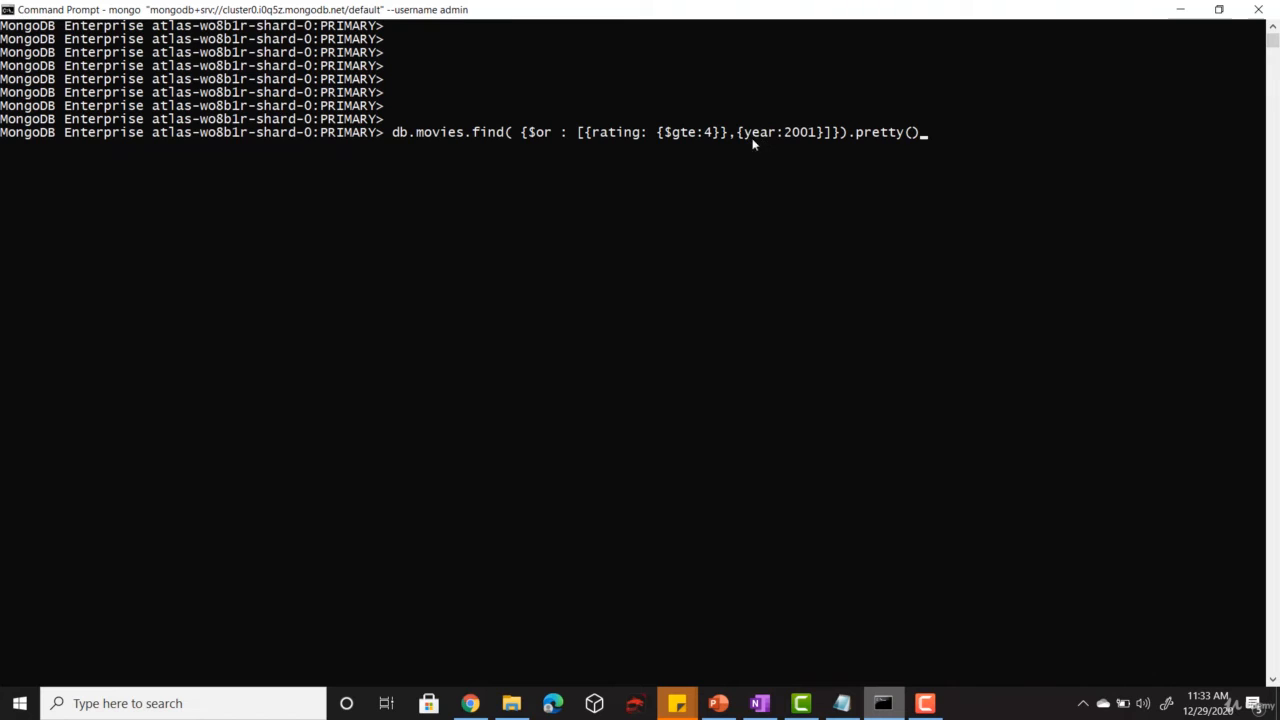
mouse_move(775, 145)
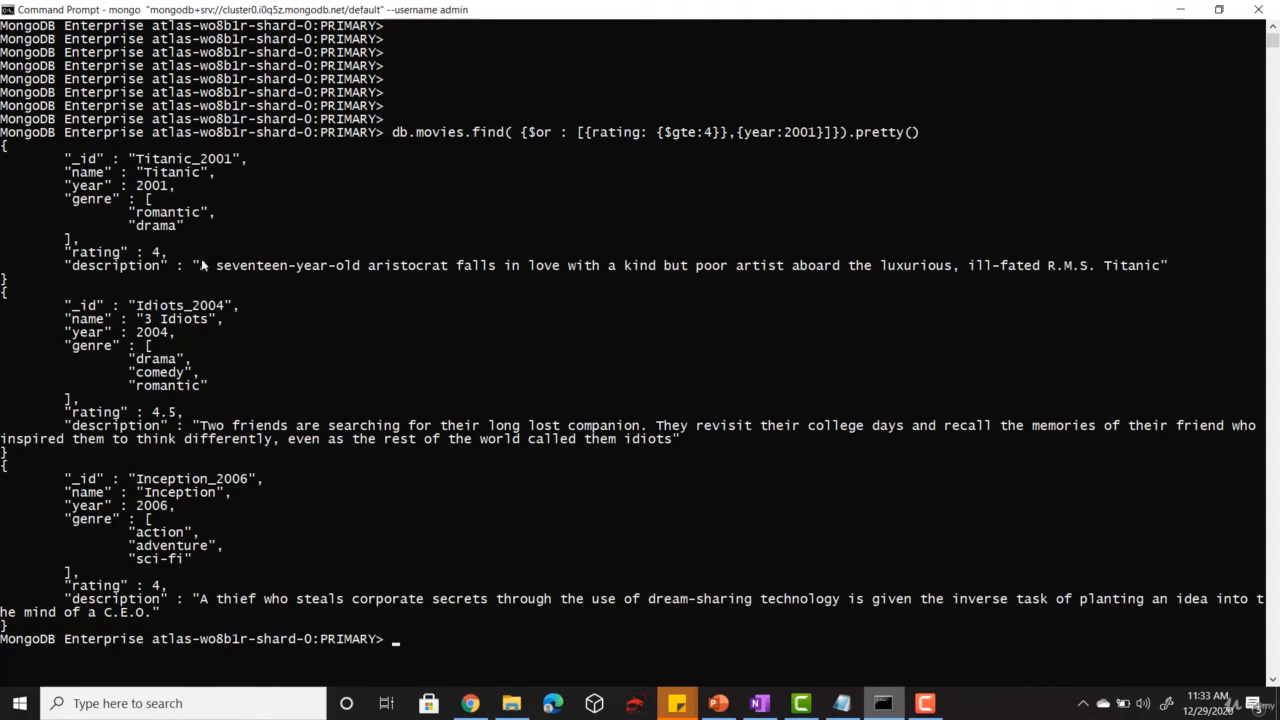
mouse_move(157, 287)
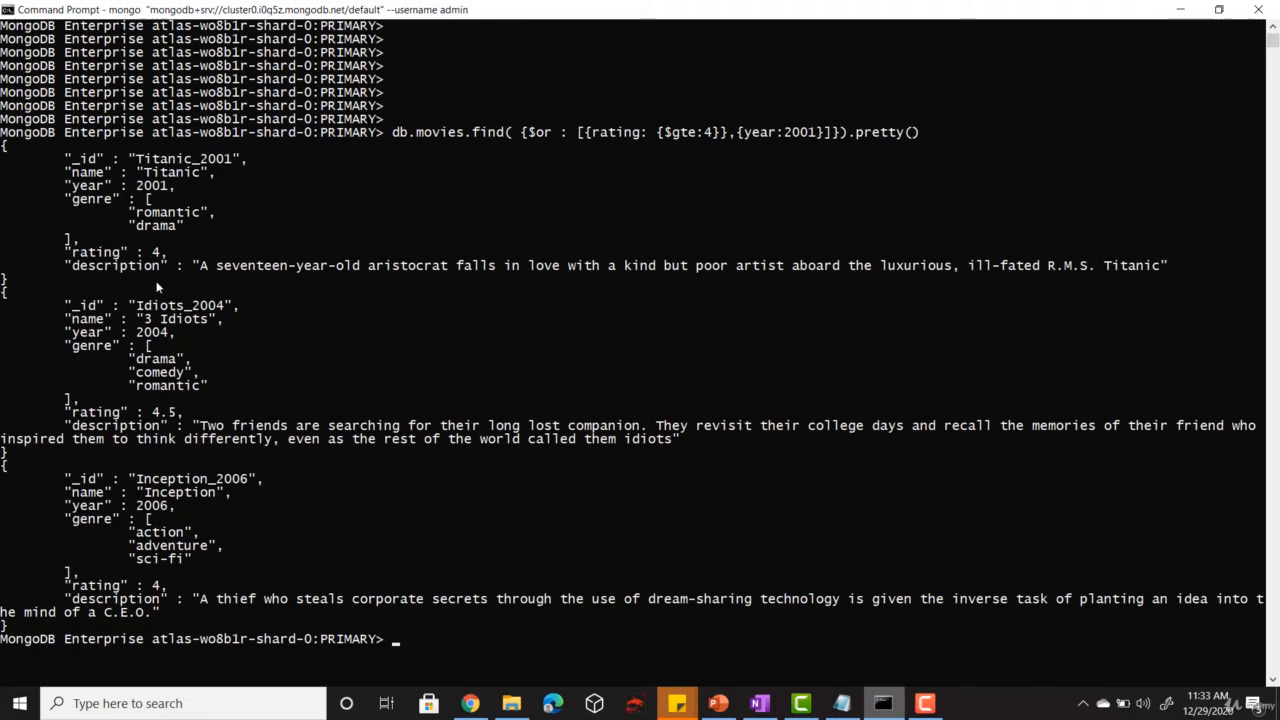
mouse_move(163, 343)
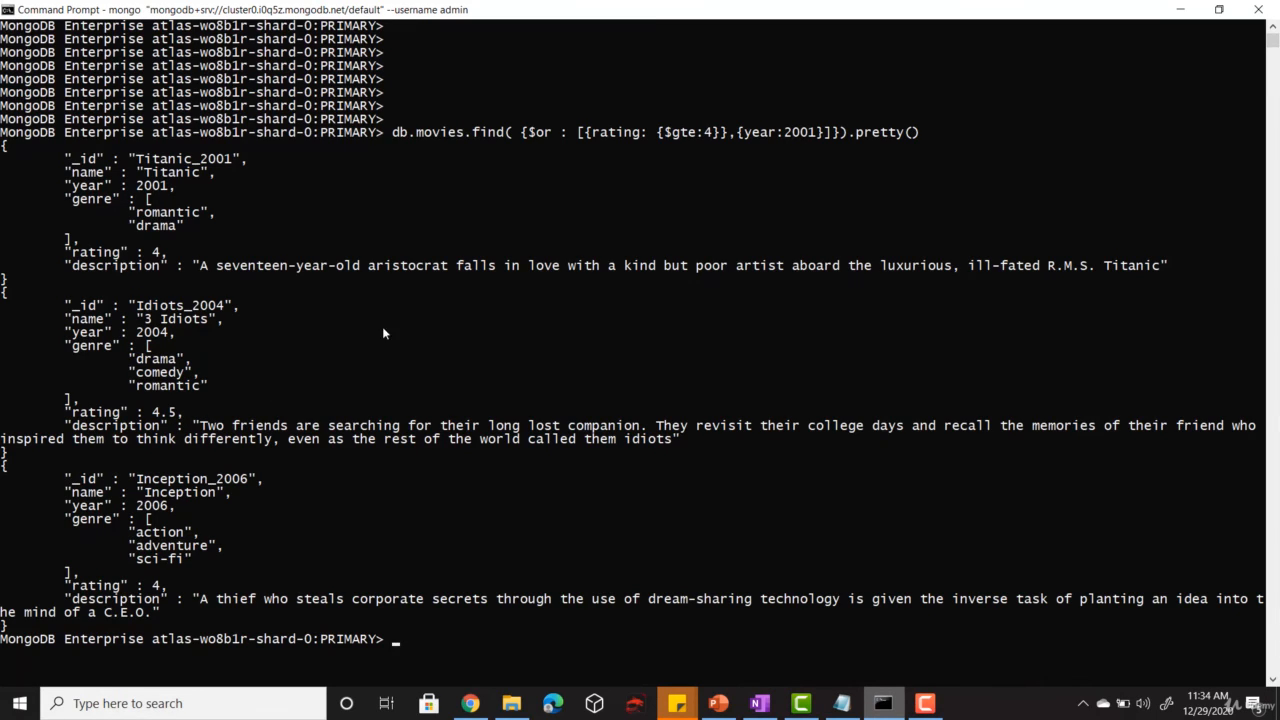
mouse_move(697, 129)
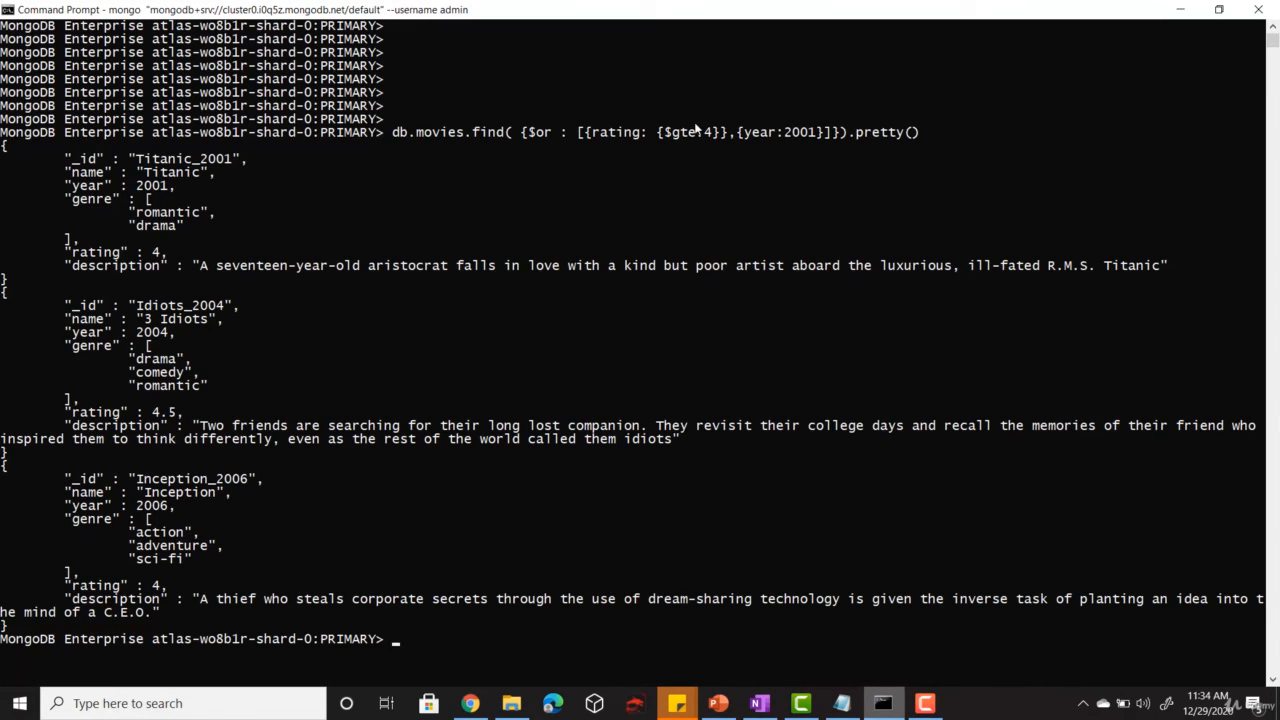
mouse_move(146, 574)
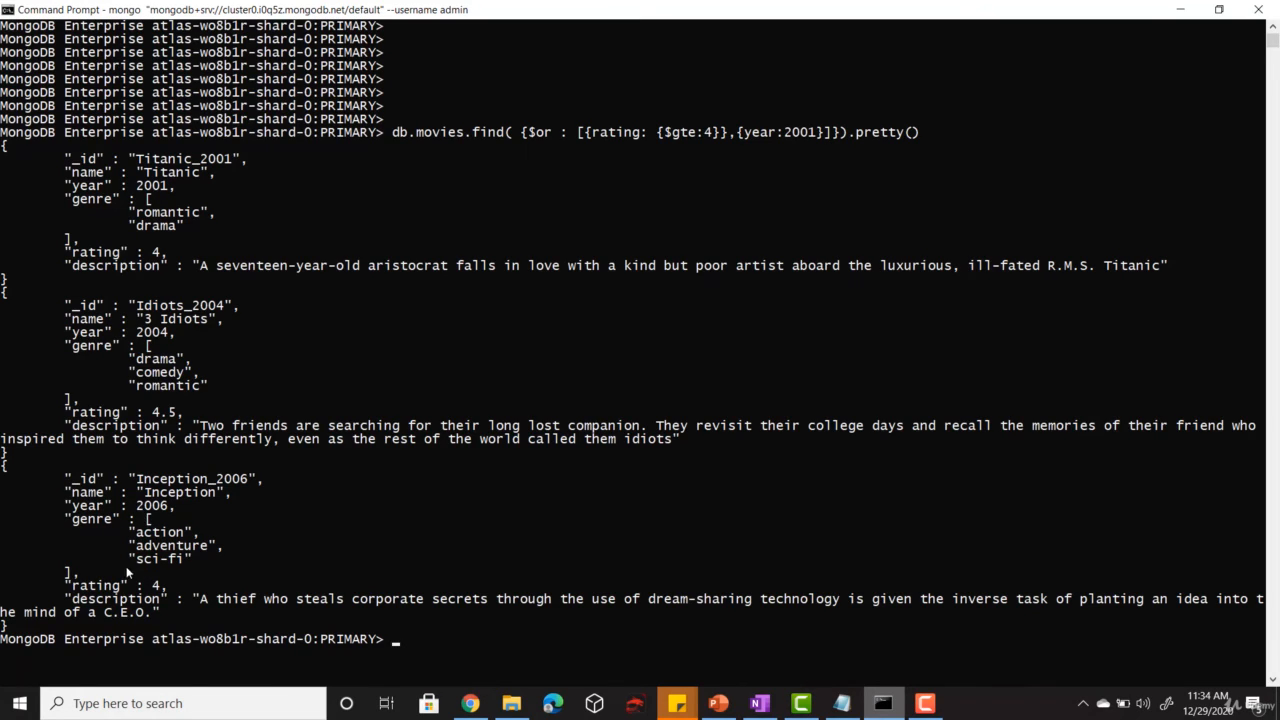
mouse_move(672, 140)
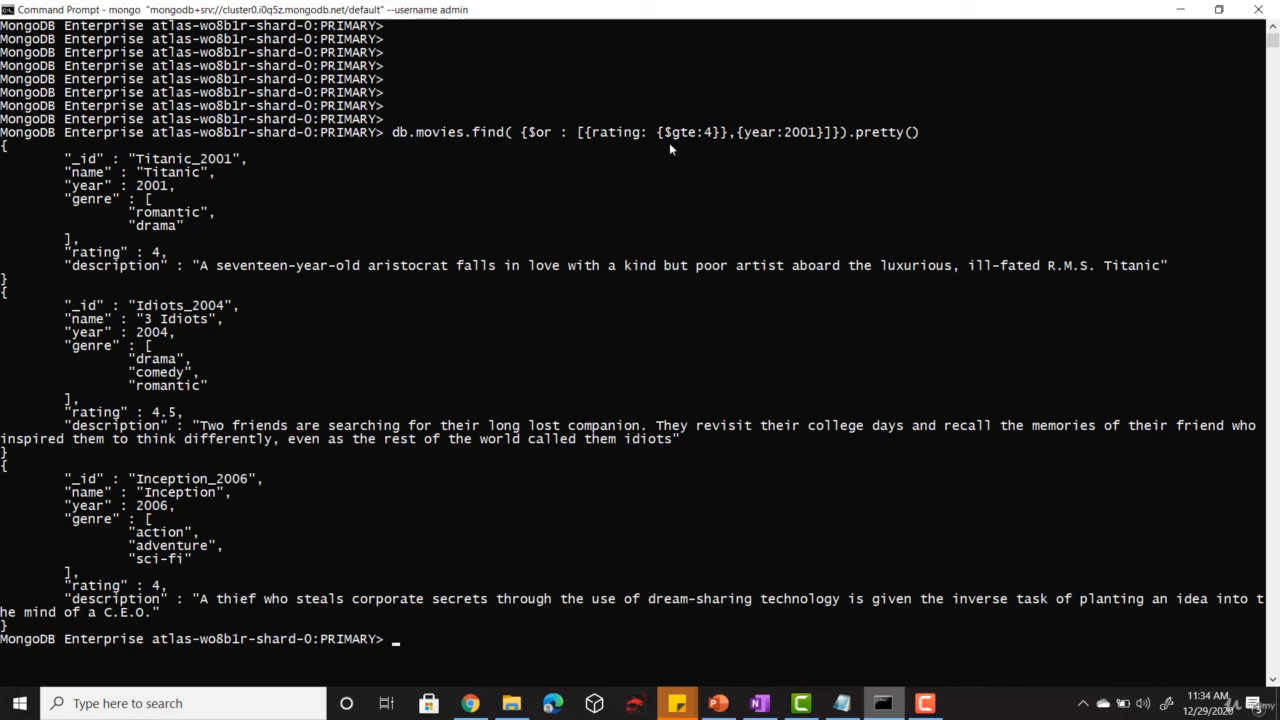
mouse_move(780, 145)
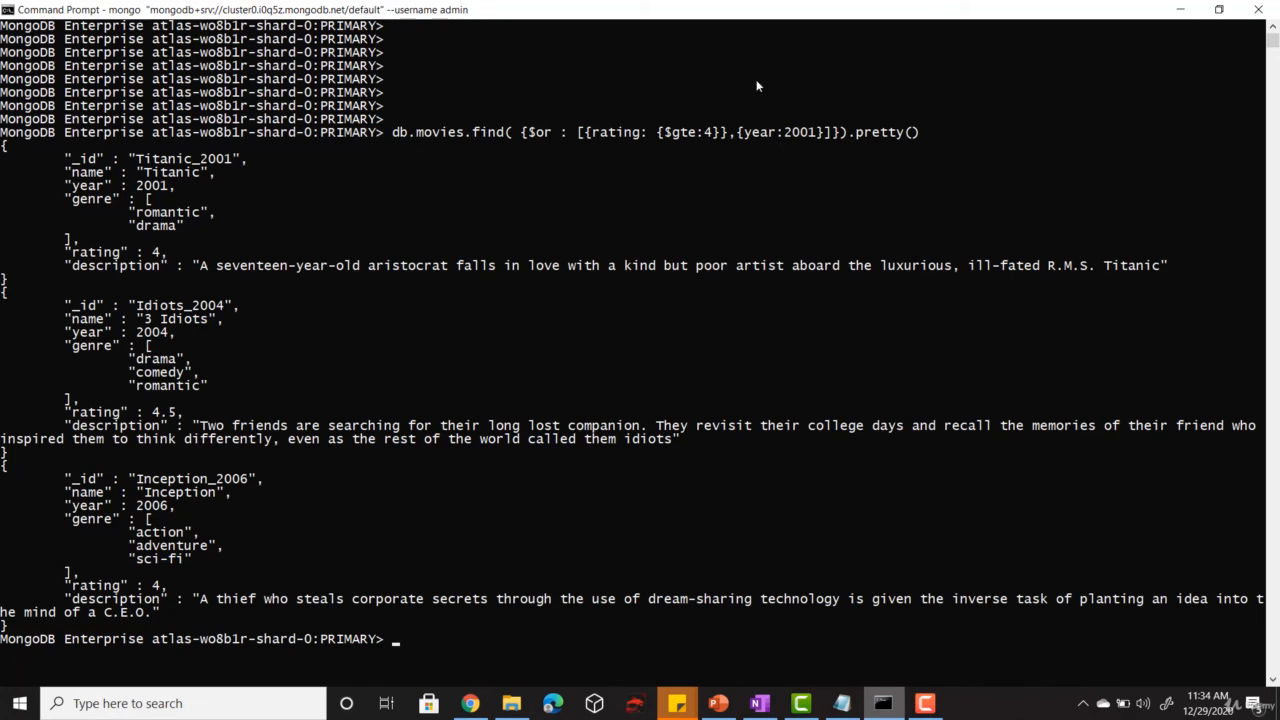
mouse_move(778, 156)
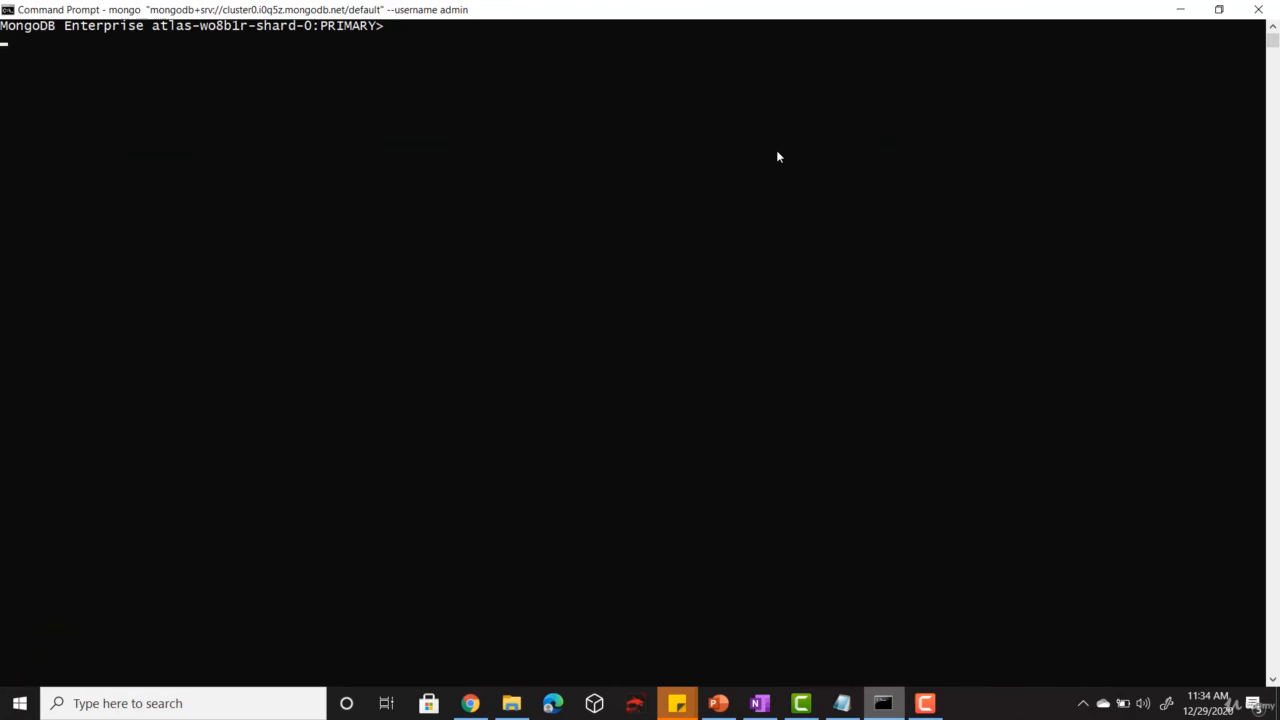
Run db.movies.find with the rating $gte 4 and year 2001 conditions, using $and, to return only Titanic
type("db.movies.find( {$or : [{rating: {$gte:4}},{year:2001}]}).pretty()")
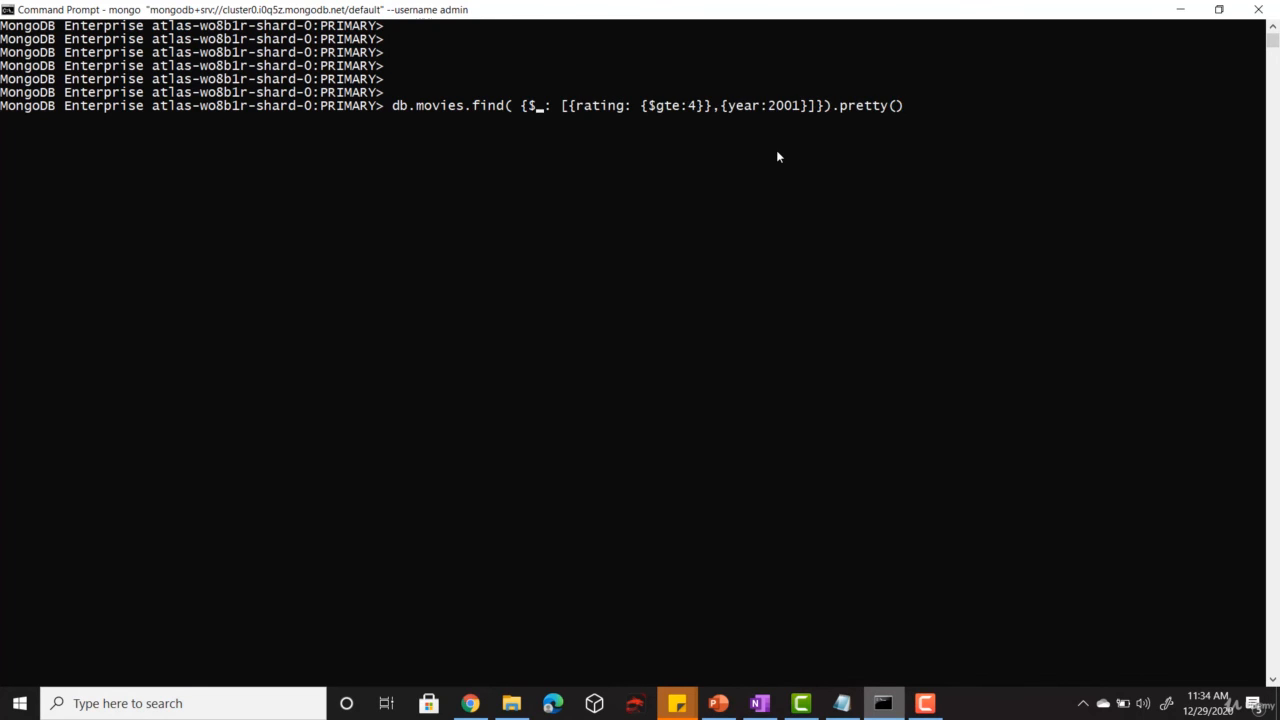
type("and")
key("Return")
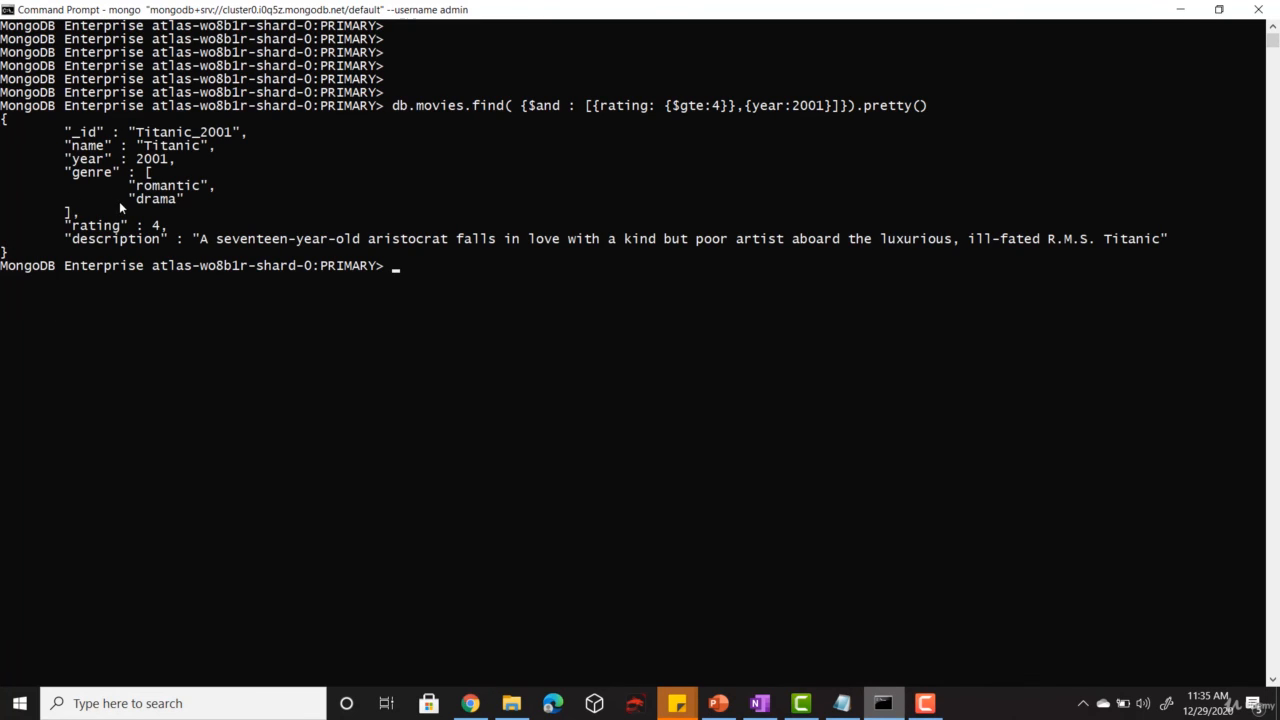
mouse_move(203, 170)
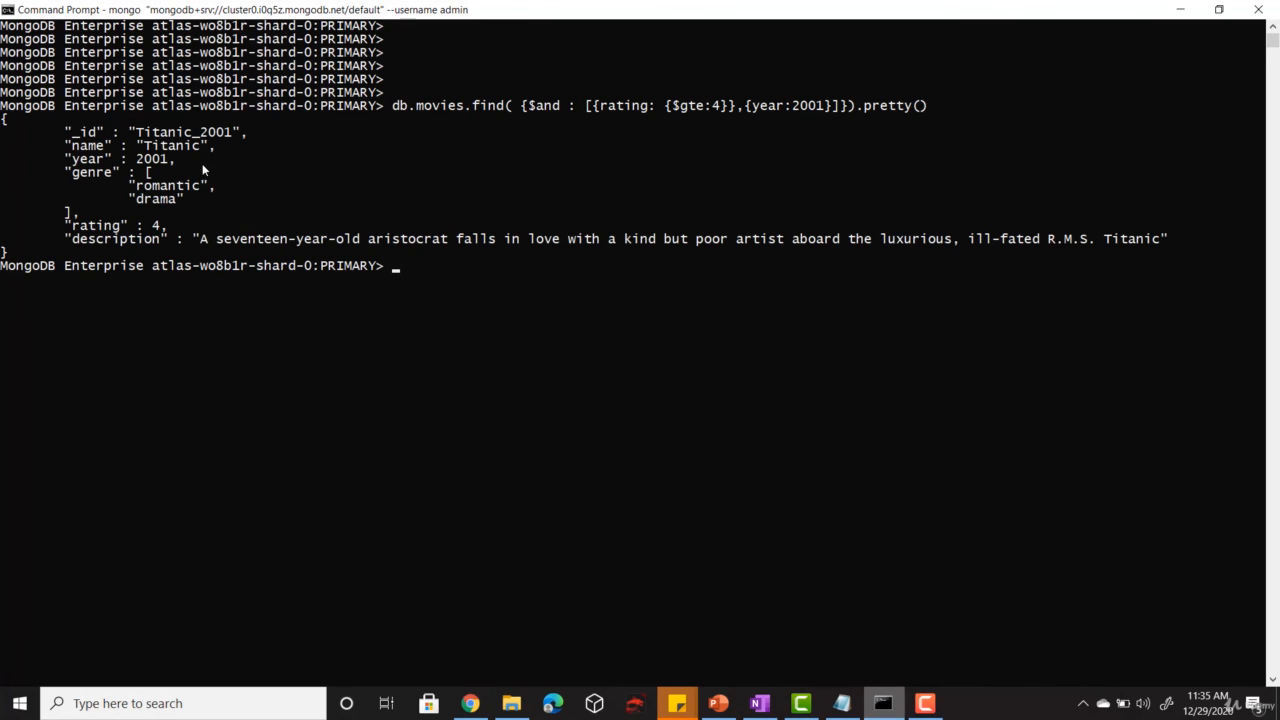
mouse_move(170, 188)
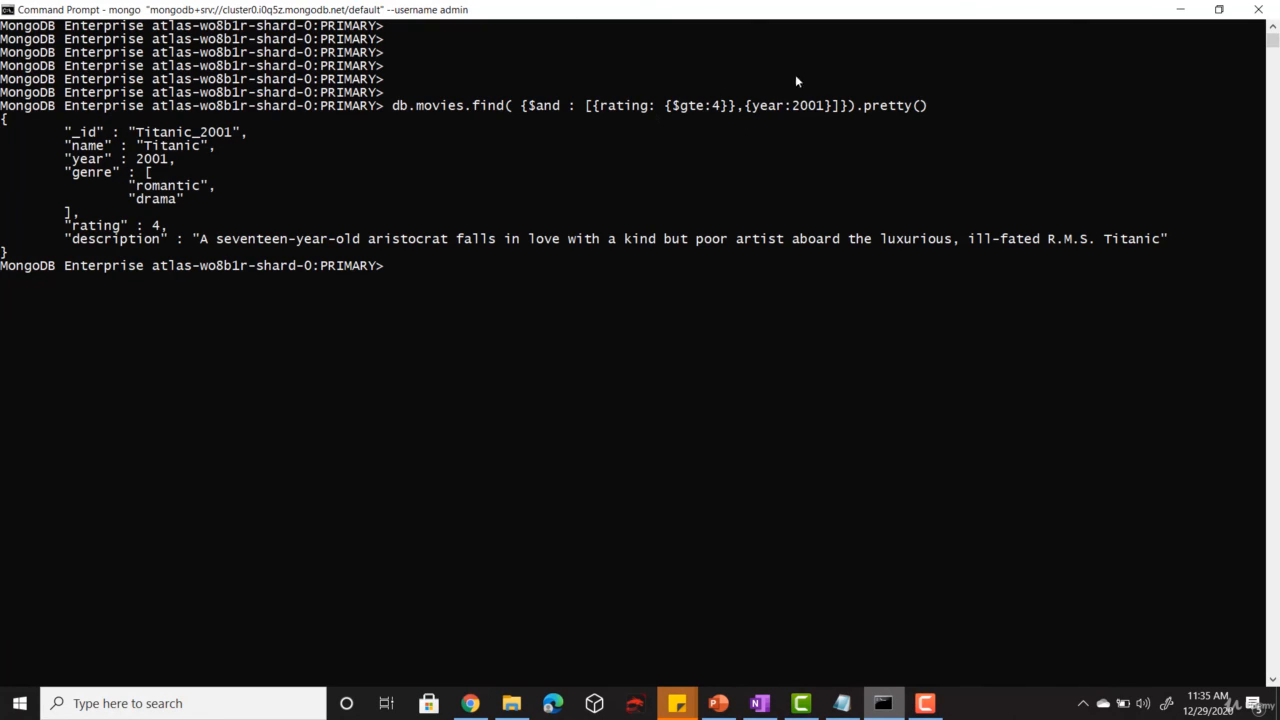
mouse_move(545, 120)
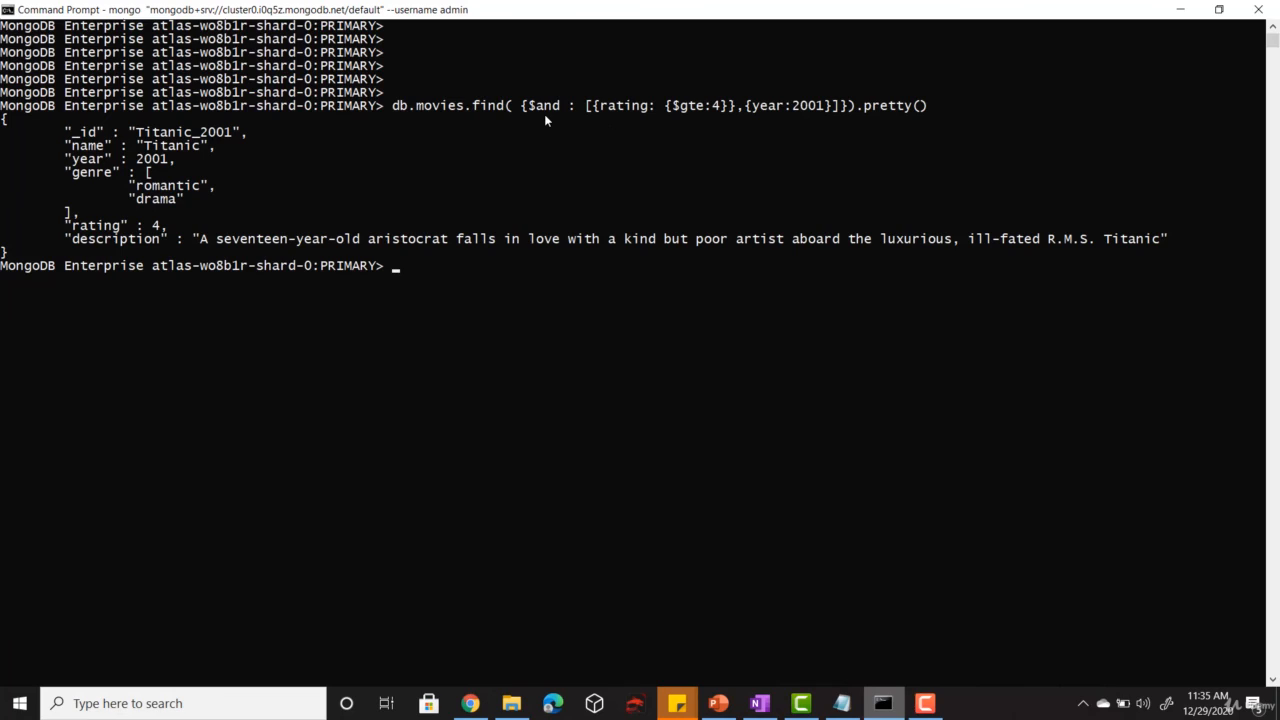
mouse_move(178, 170)
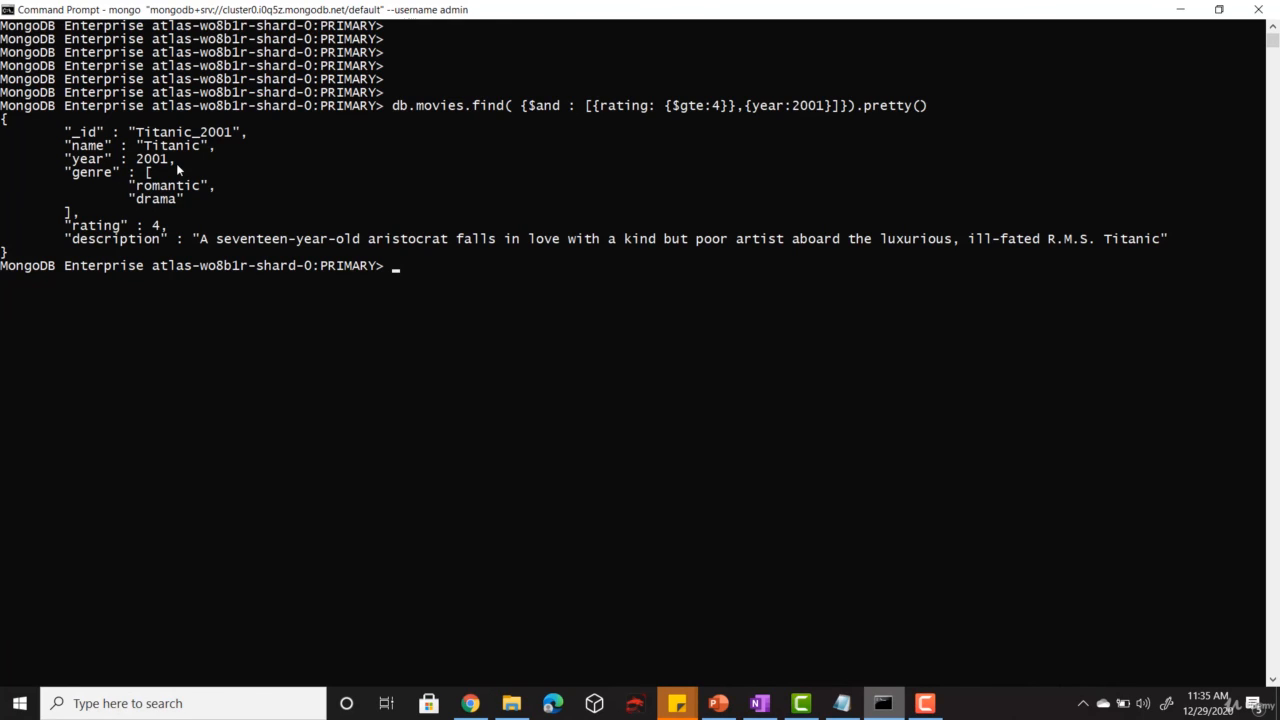